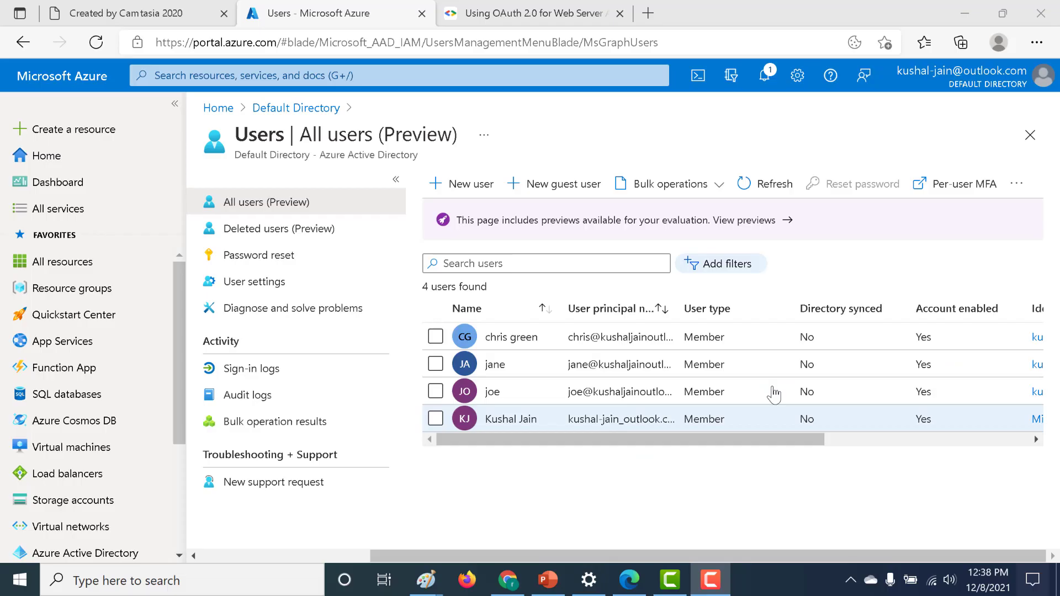
mouse_move(295, 107)
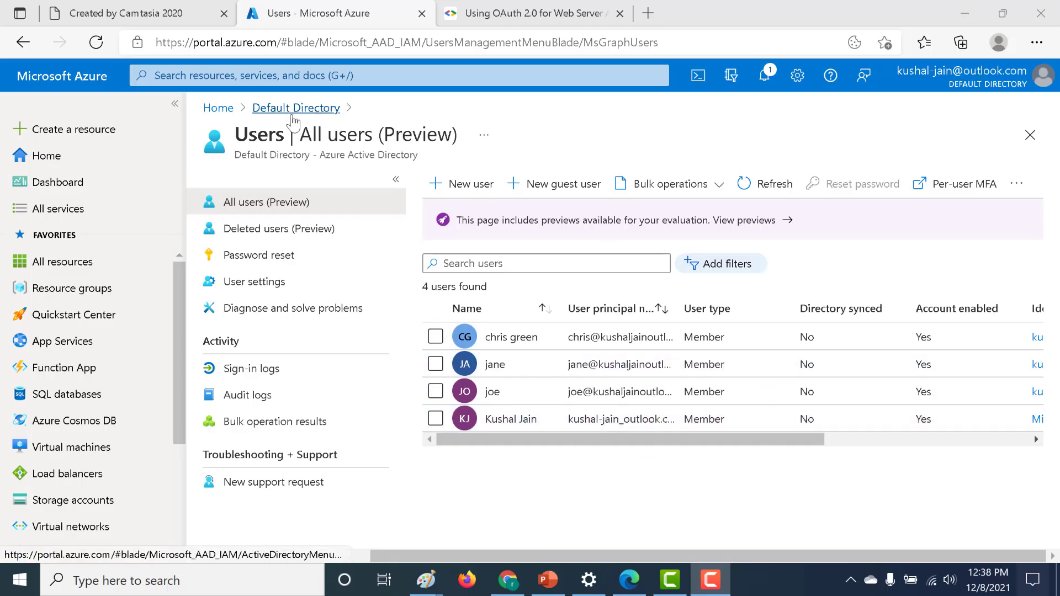
mouse_move(306, 131)
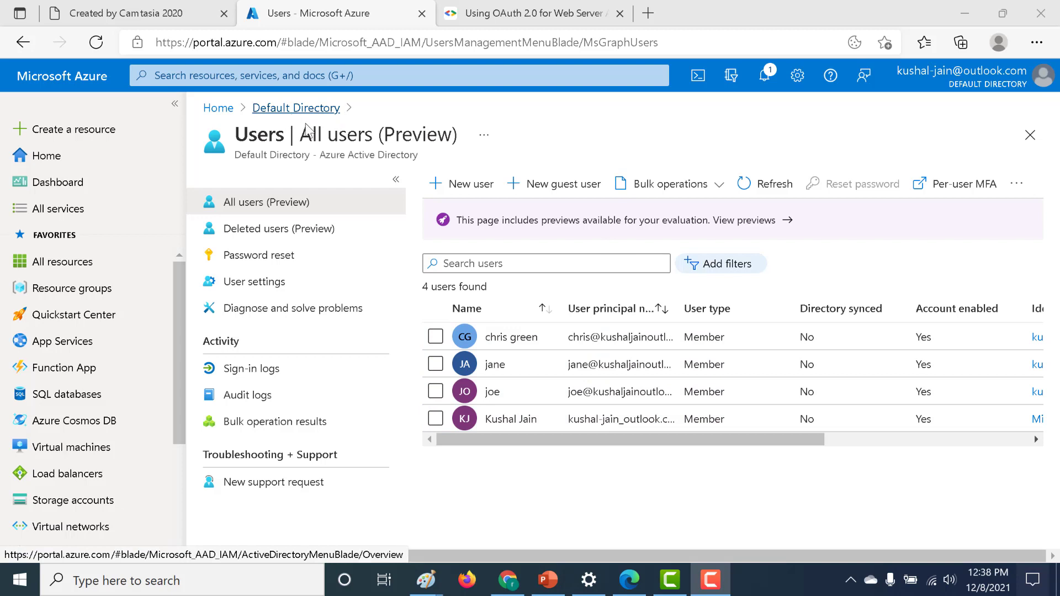
- Begin a New guest user invitation from the Users page
left_click(469, 184)
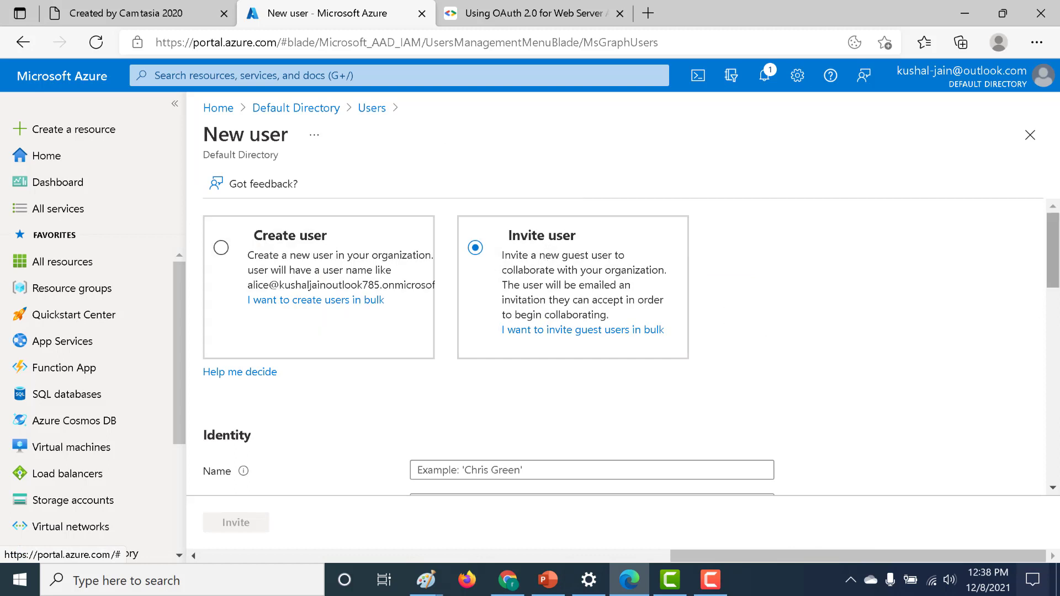
left_click(589, 356)
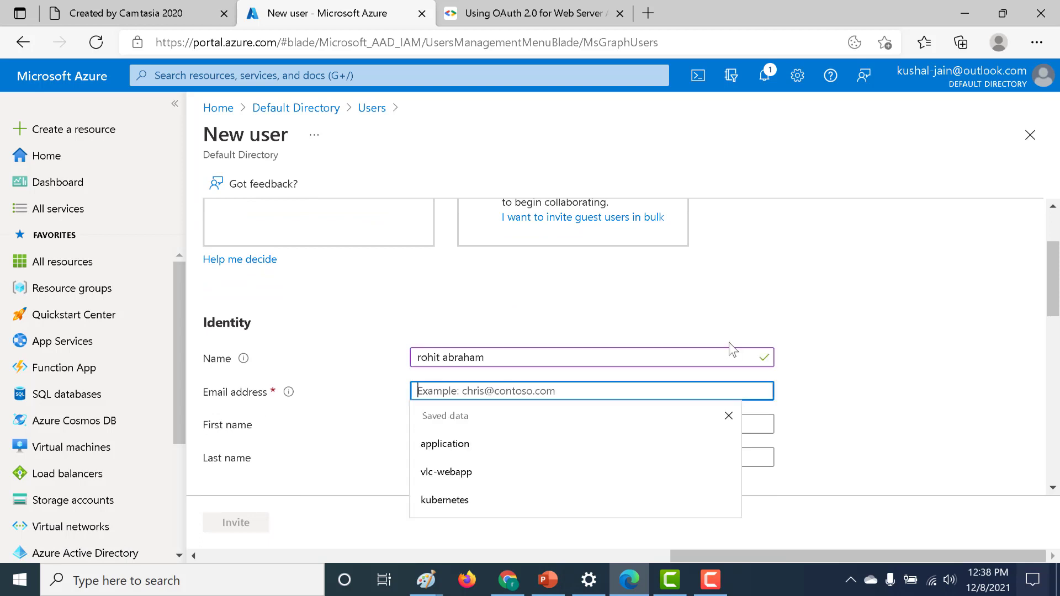
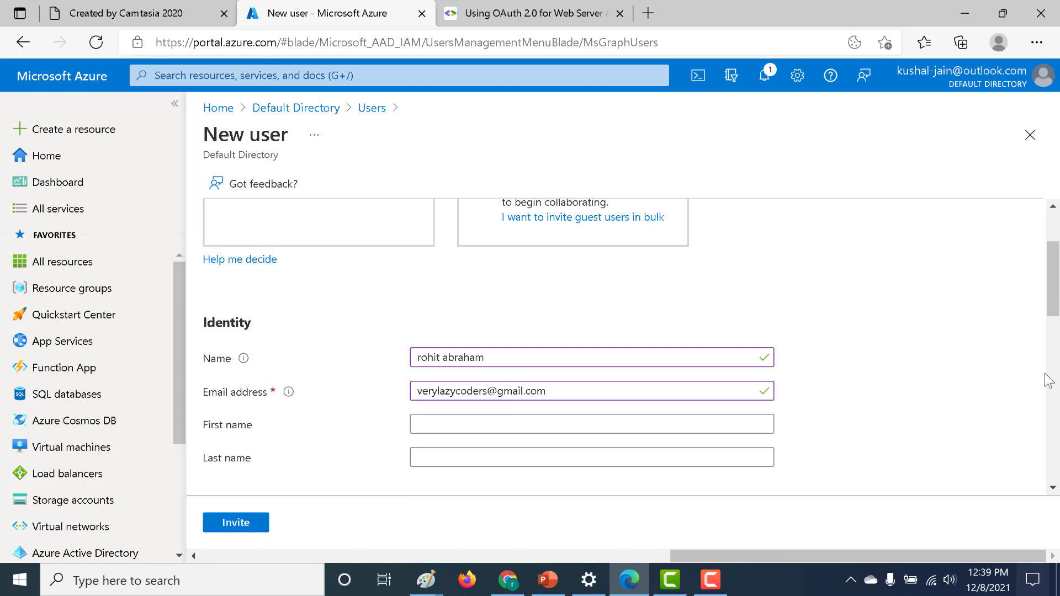
scroll("down", 3)
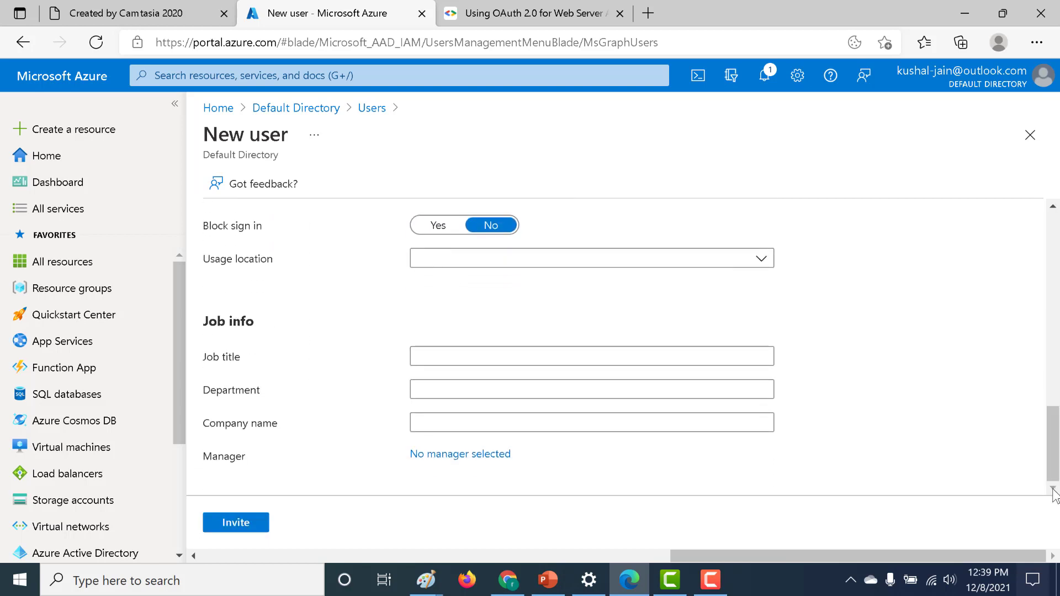
scroll("down", 3)
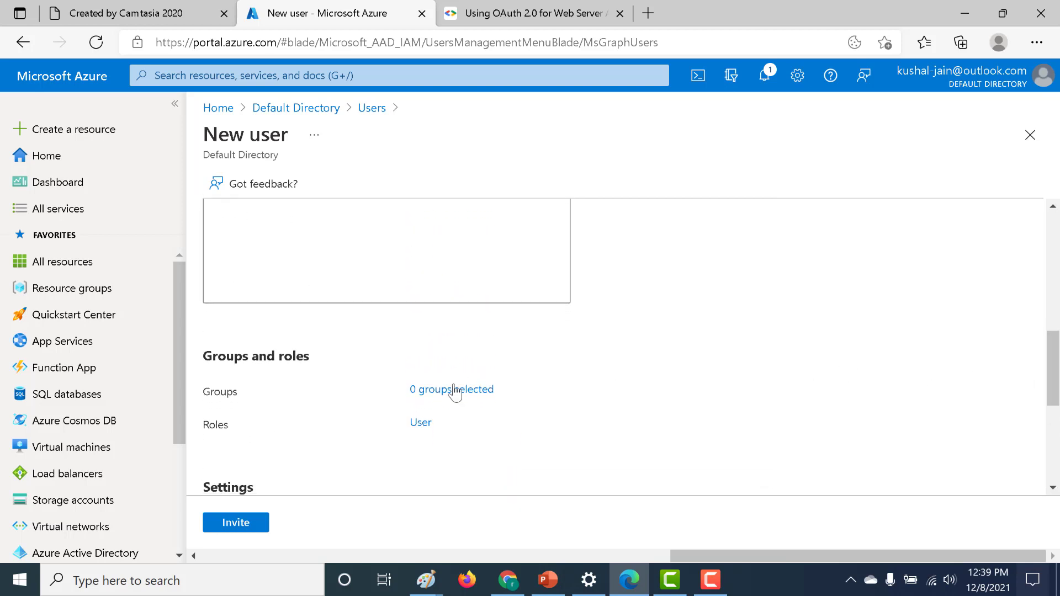
- Assign the guest to my-demo-group, send the invitation, and return to the Users list
left_click(451, 389)
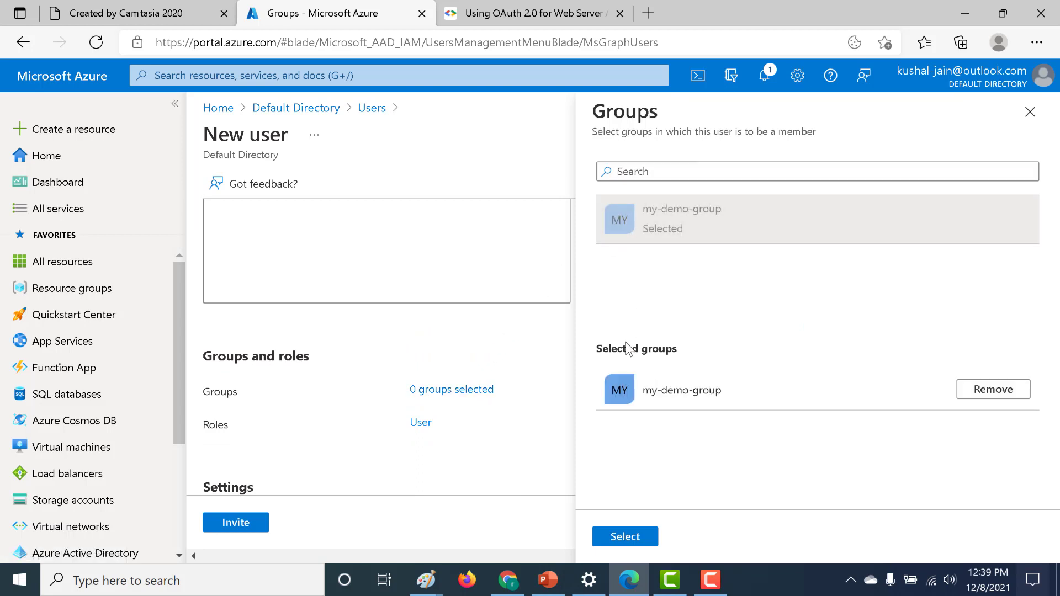
left_click(623, 536)
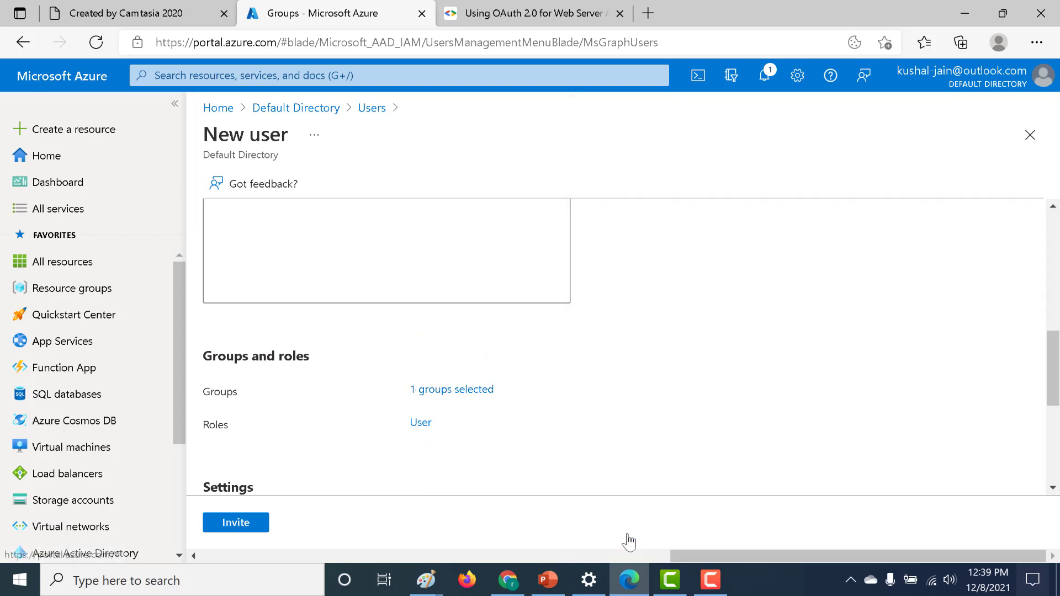
left_click(235, 522)
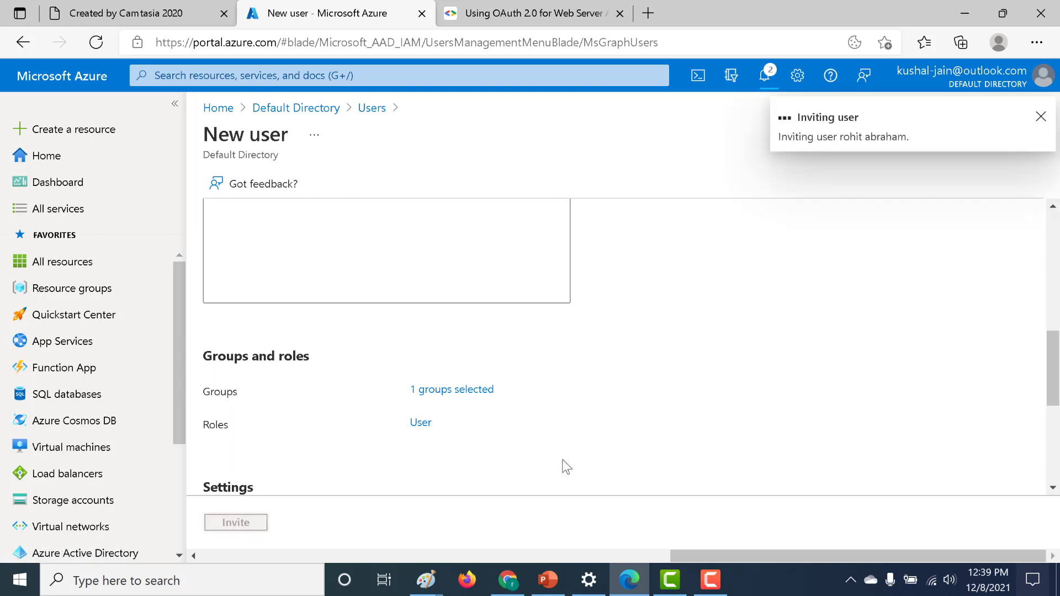
scroll("up", 3)
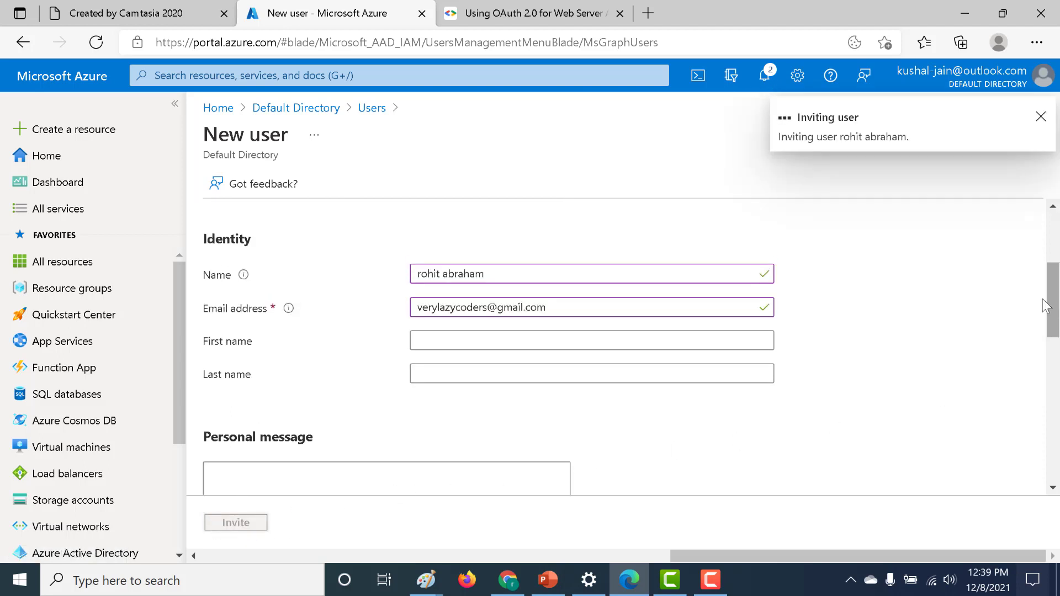
left_click(234, 522)
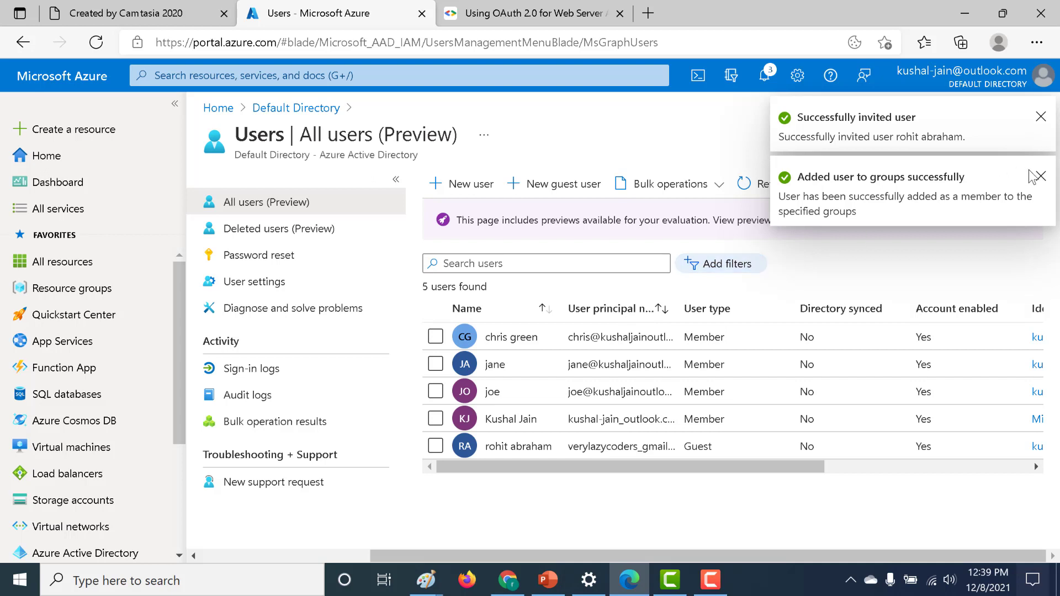
- Dismiss the success notices and switch to the other Chrome browser window
left_click(1040, 116)
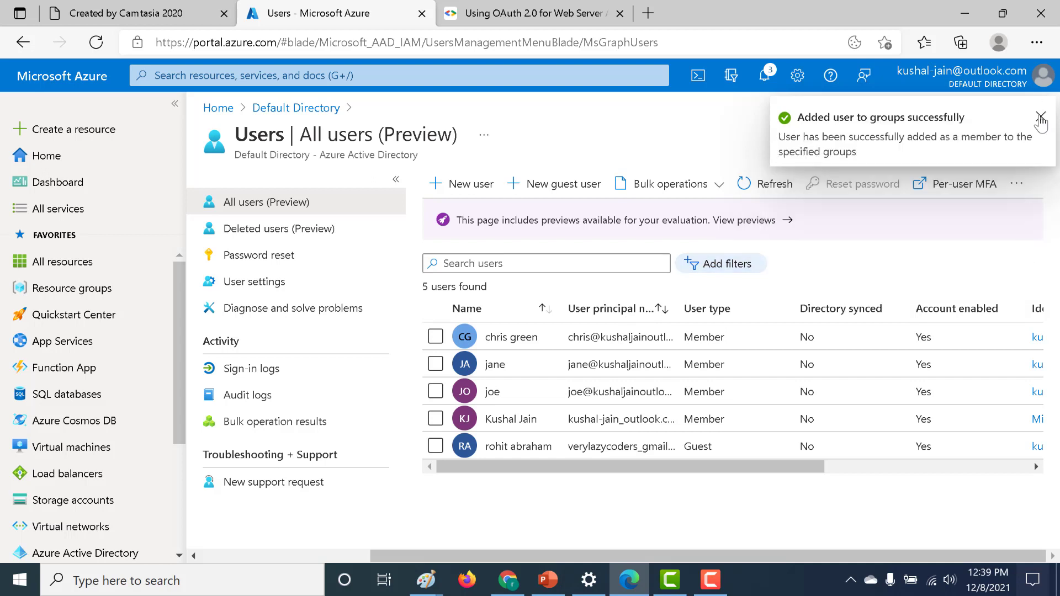
left_click(1041, 117)
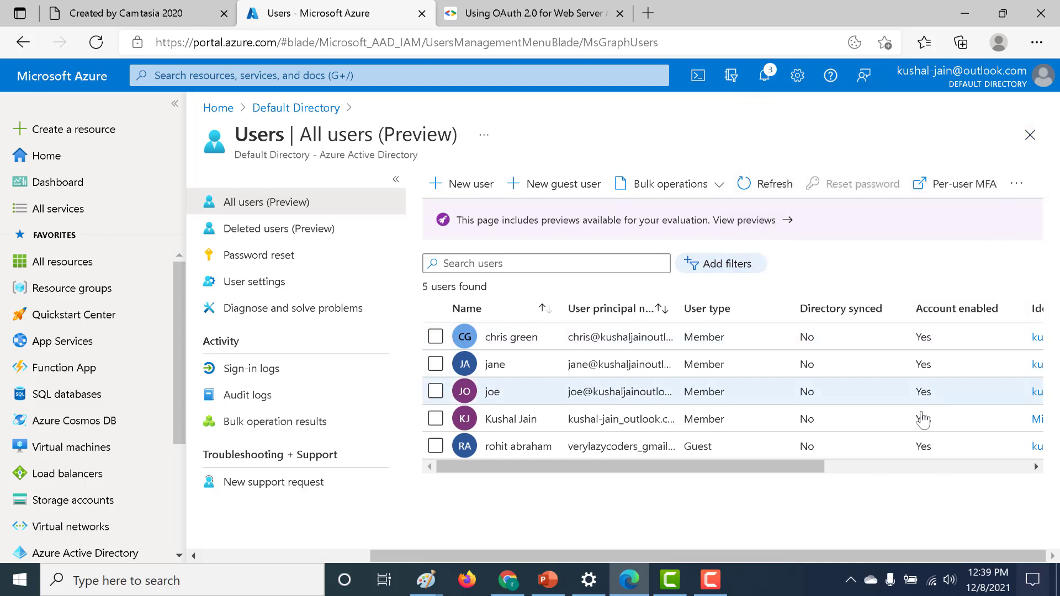
scroll("right", 3)
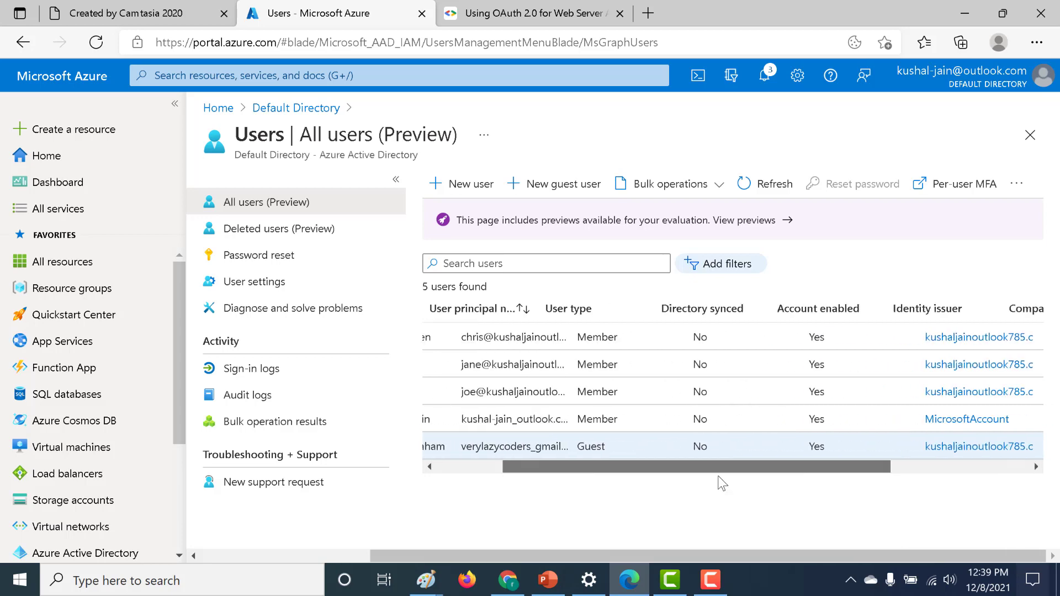
scroll("left", 3)
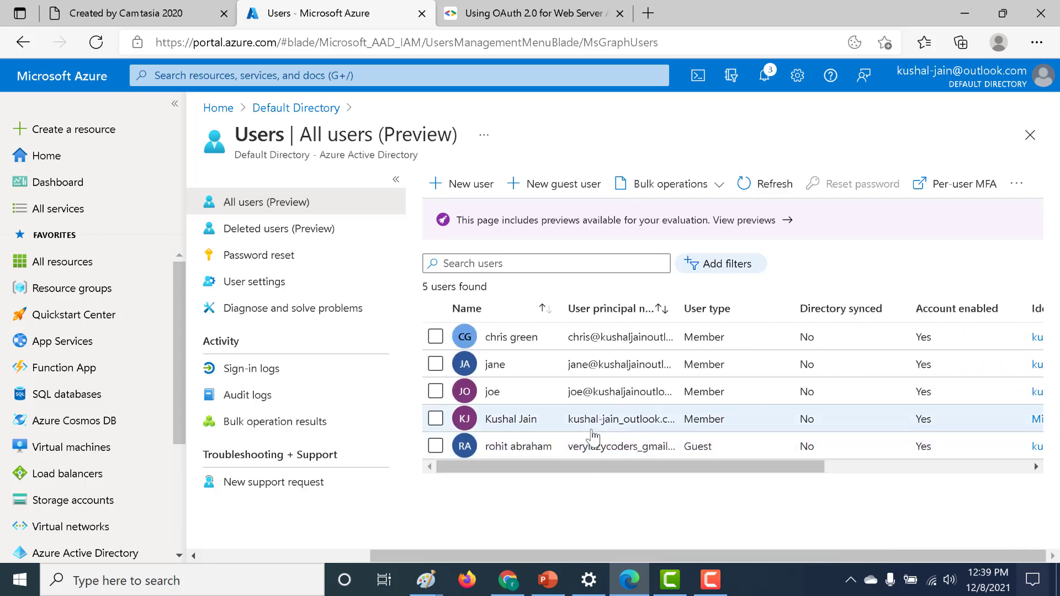
left_click(506, 579)
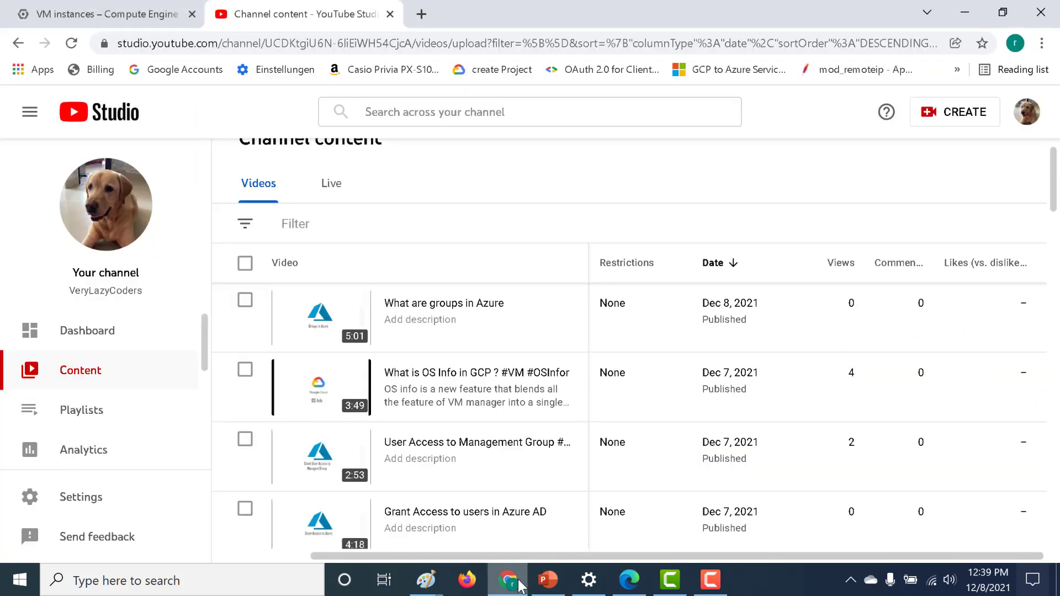
- Accept the Default Directory invitation from the email in Gmail
left_click(500, 13)
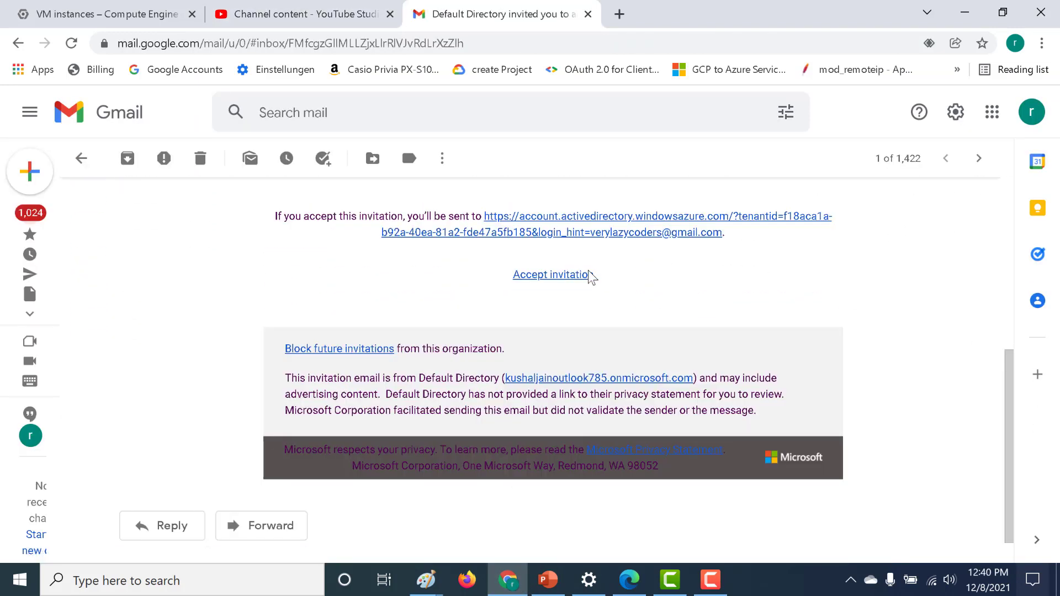
left_click(550, 275)
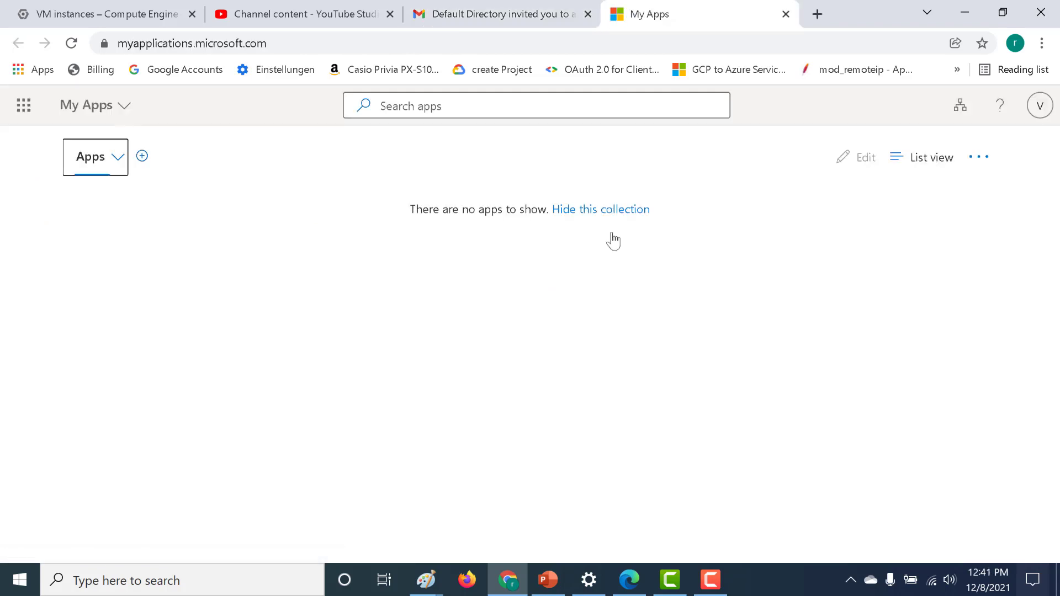
mouse_move(492, 362)
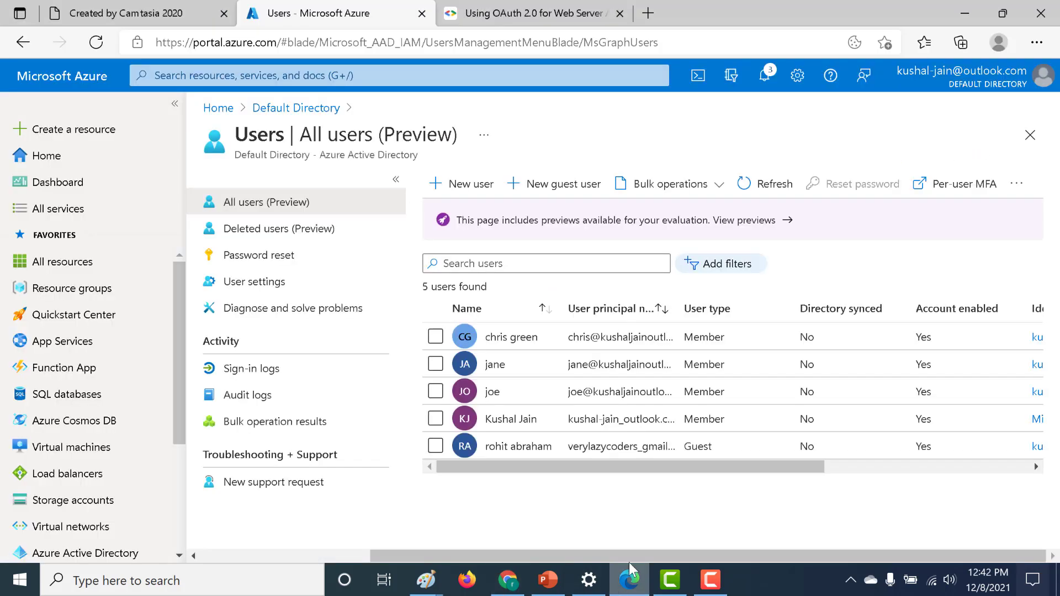
- Sign in to the portal with the guest account instead of the current one
left_click(45, 156)
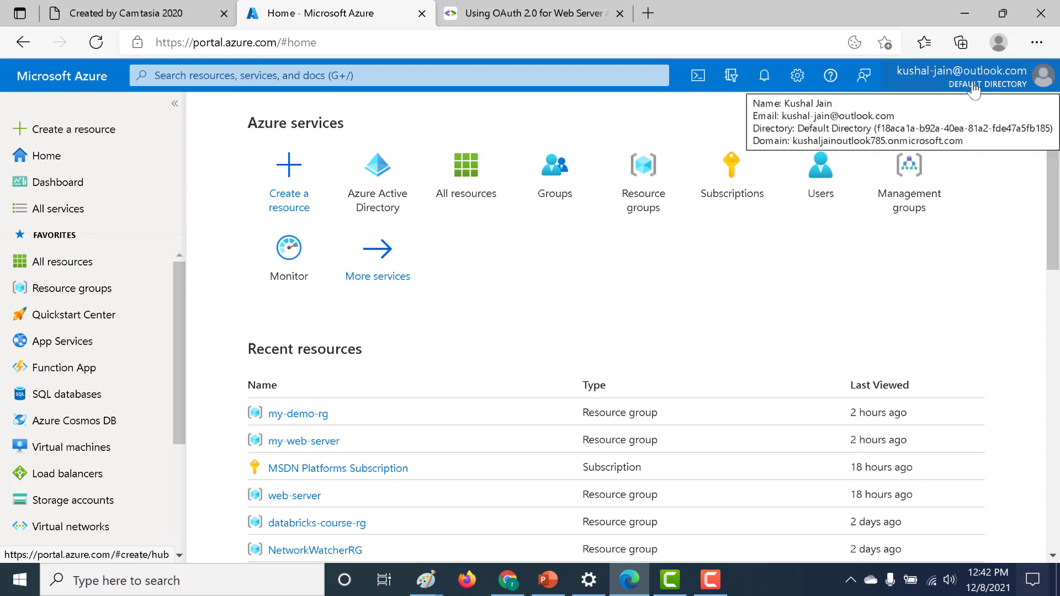
left_click(1043, 75)
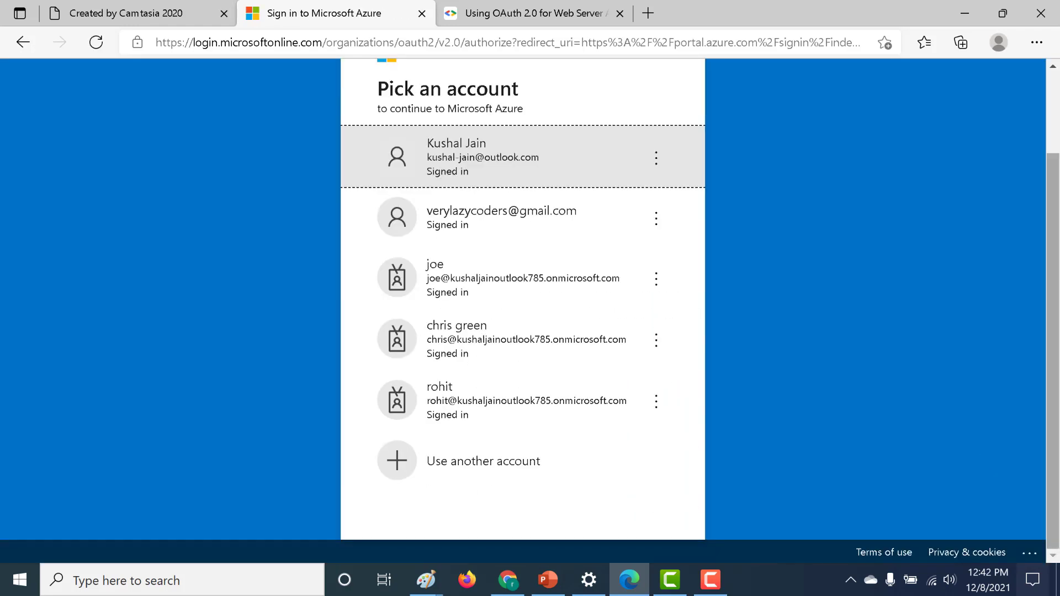
left_click(482, 462)
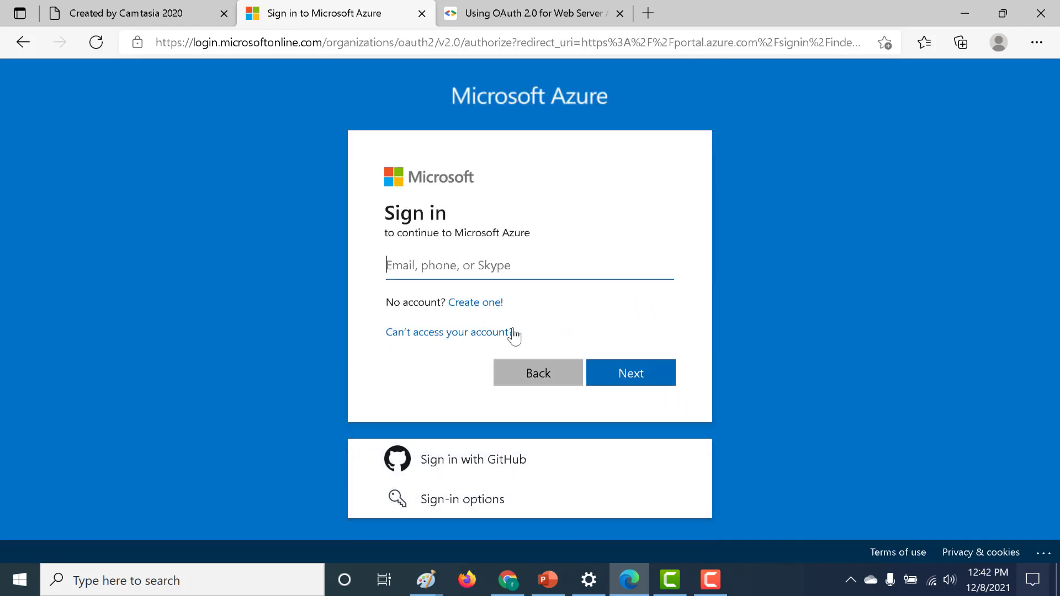
type("ver")
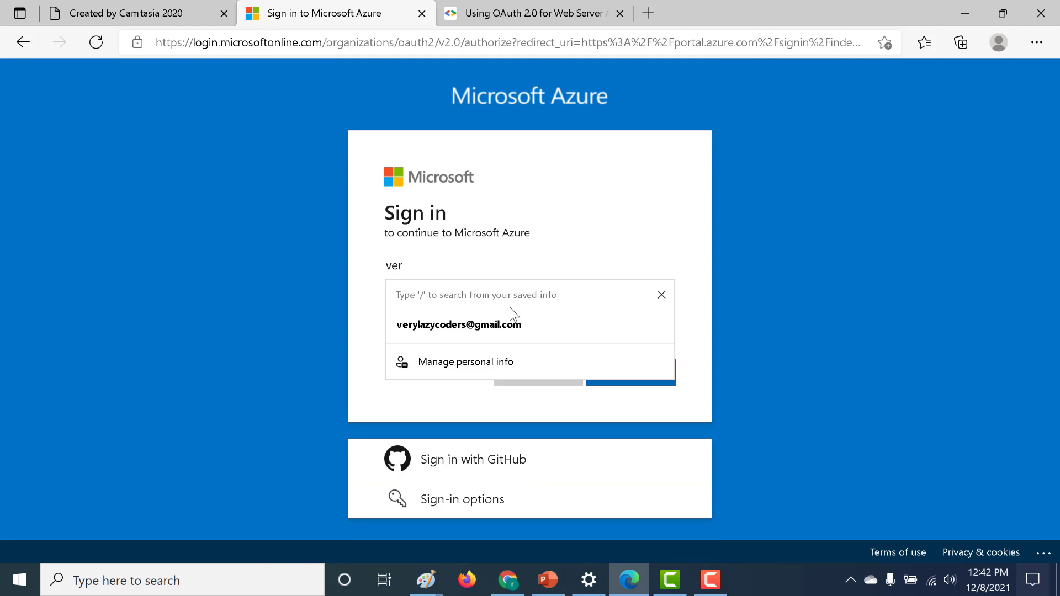
left_click(457, 323)
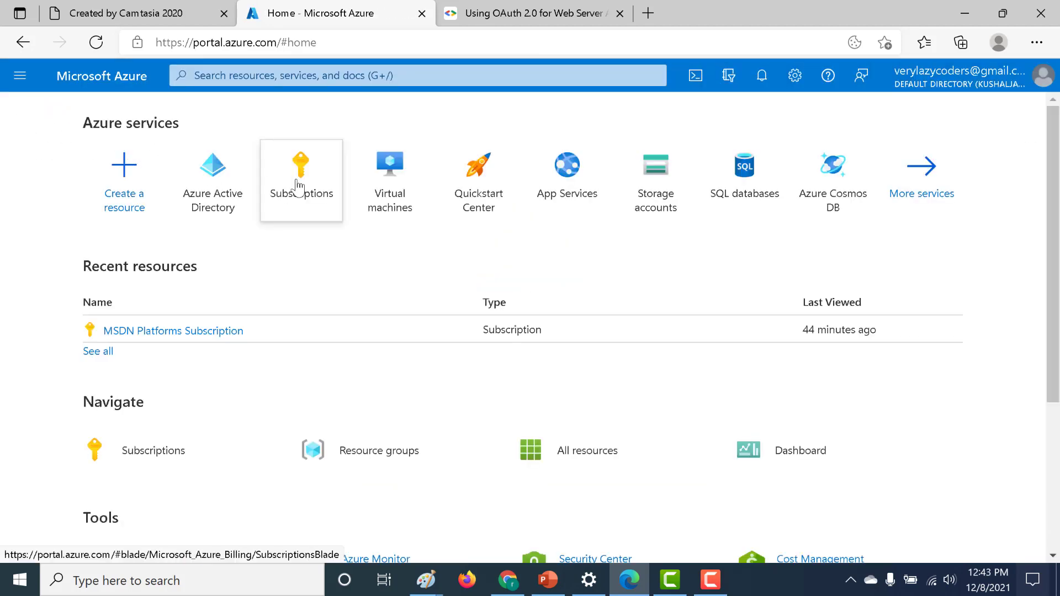
- View the Subscriptions list sorted by name, then search the portal for 'res'
left_click(300, 176)
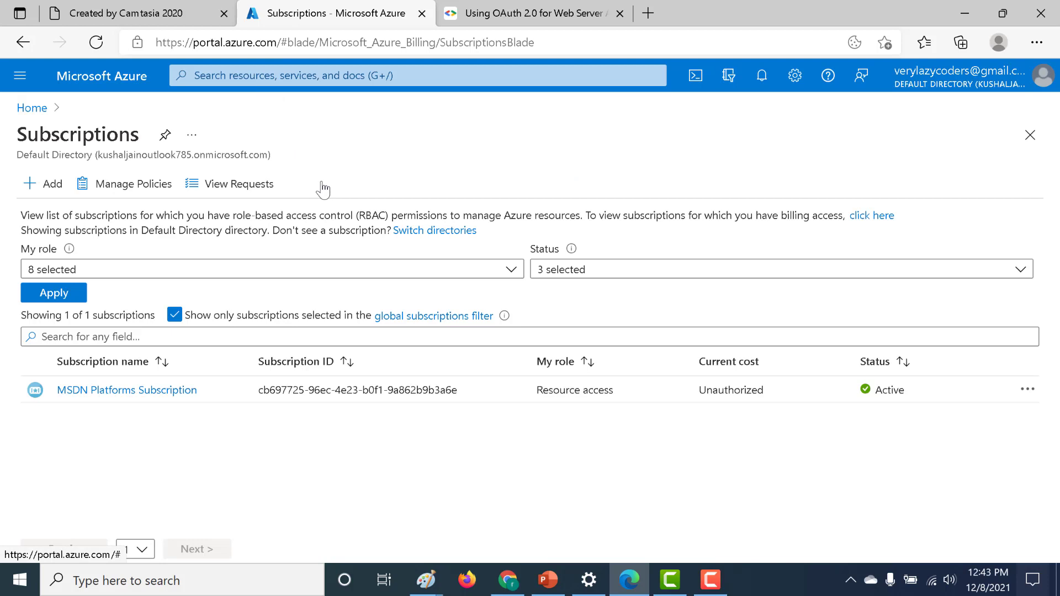
mouse_move(155, 367)
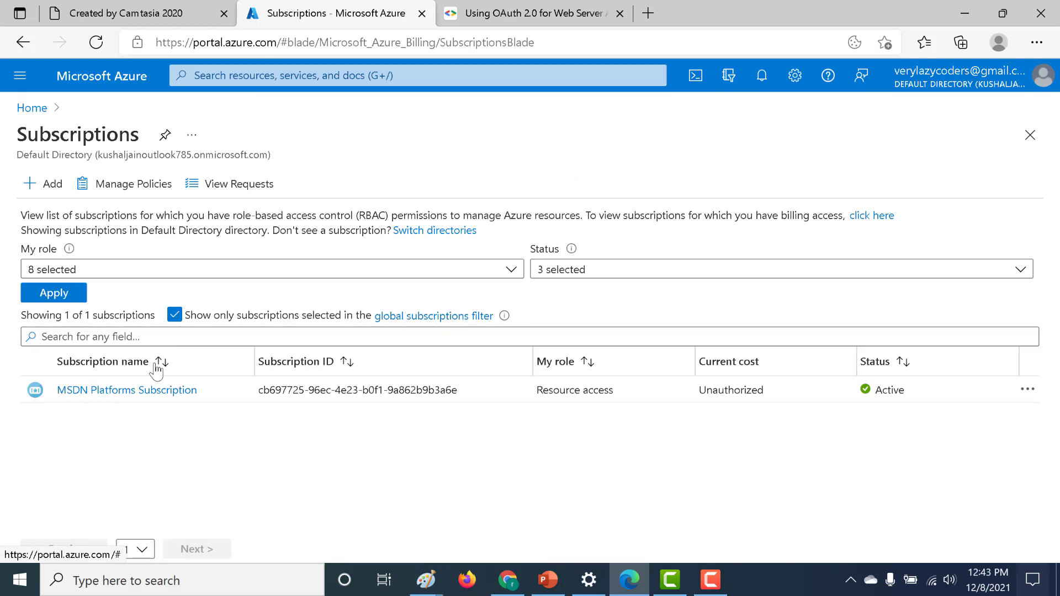
left_click(126, 390)
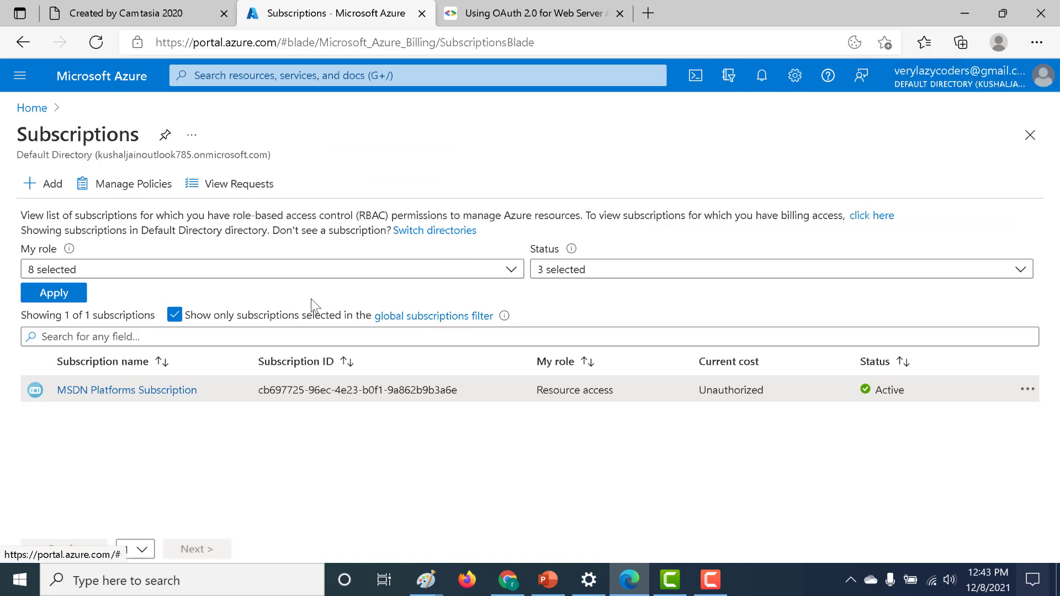
left_click(416, 75)
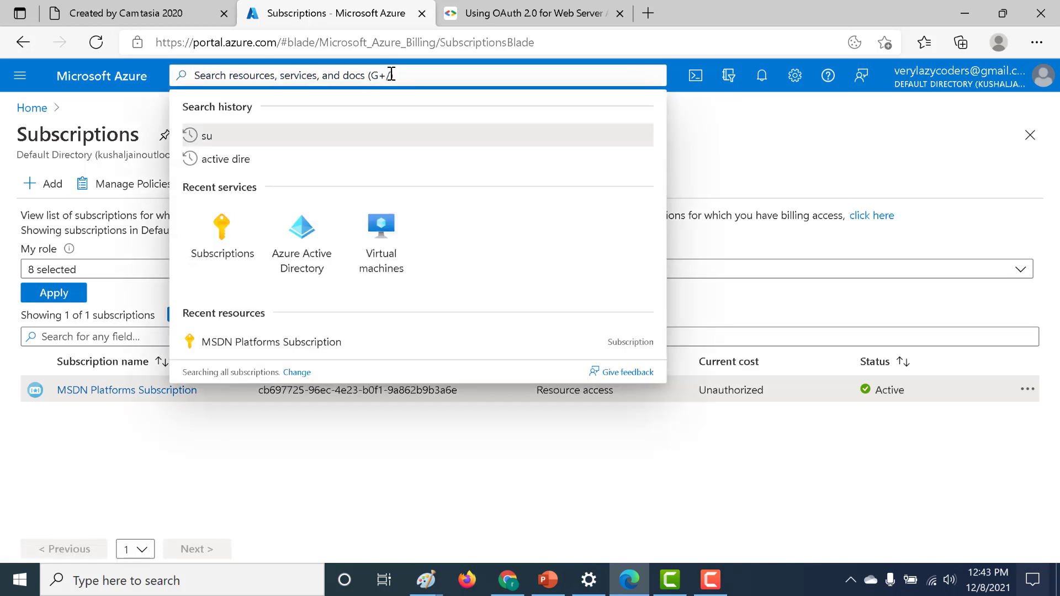
mouse_move(300, 227)
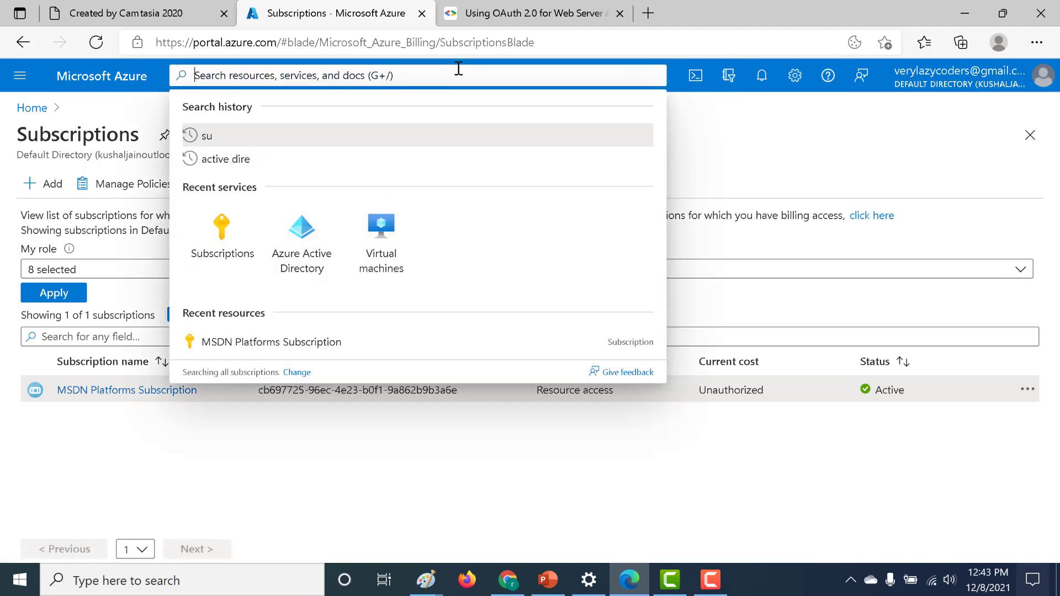
type("res")
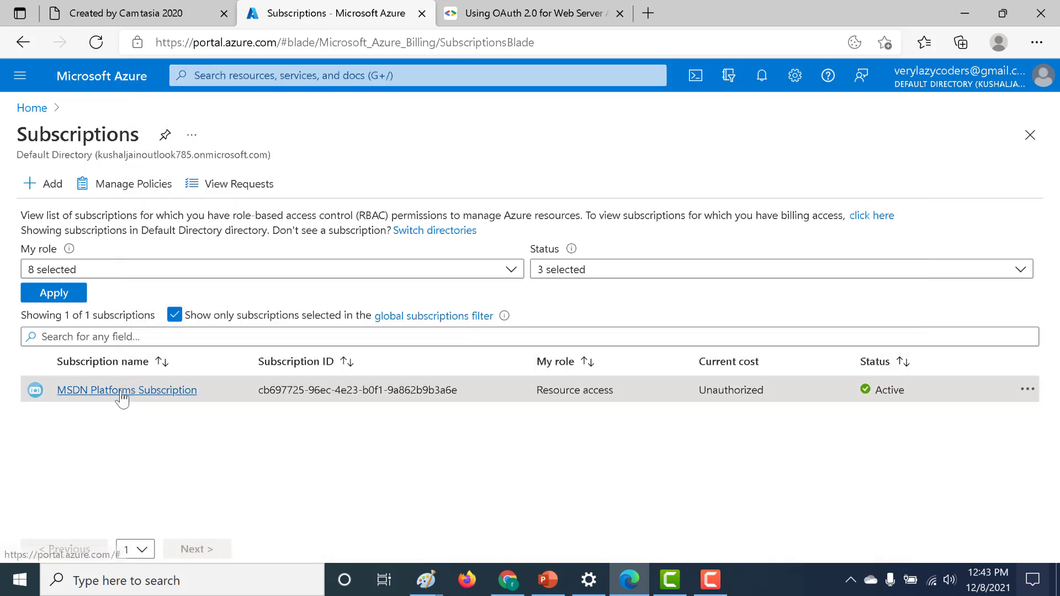
- Show the MSDN Platforms Subscription's resource groups, revealing my-demo-rg in East US
left_click(126, 390)
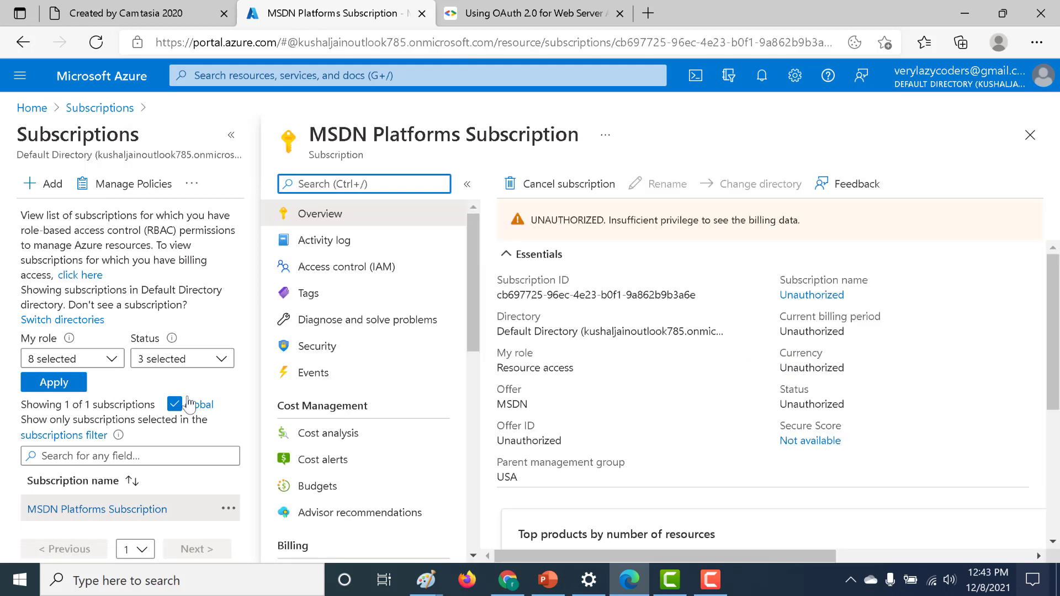
scroll("down", 3)
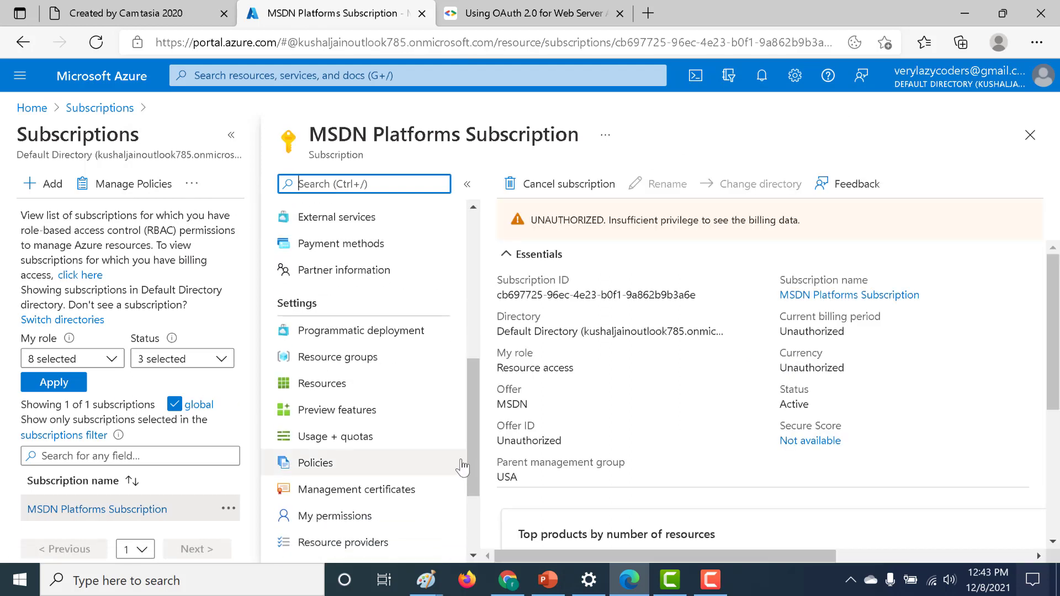
left_click(336, 356)
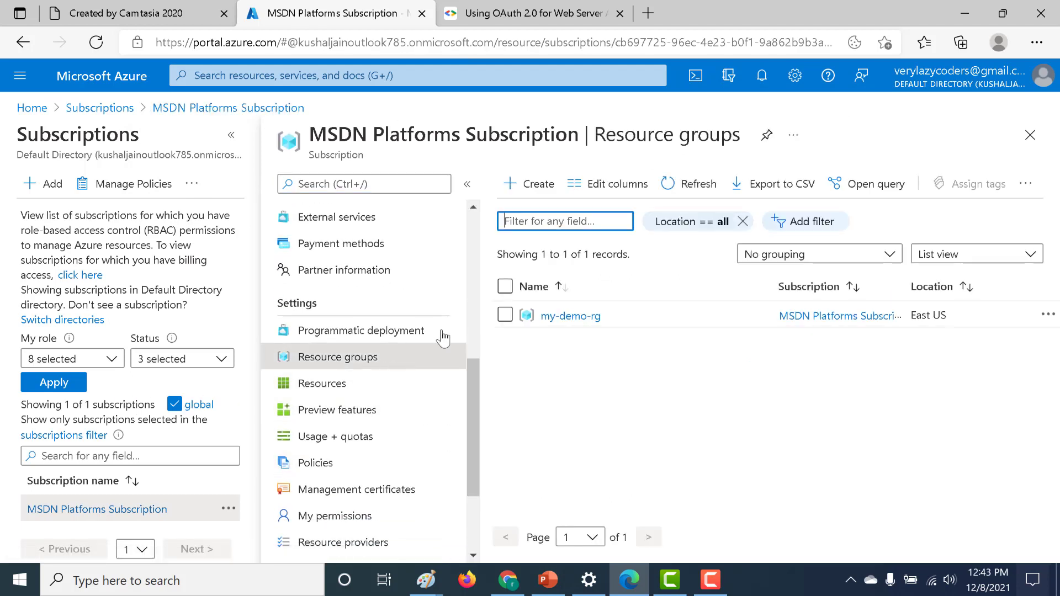
mouse_move(570, 315)
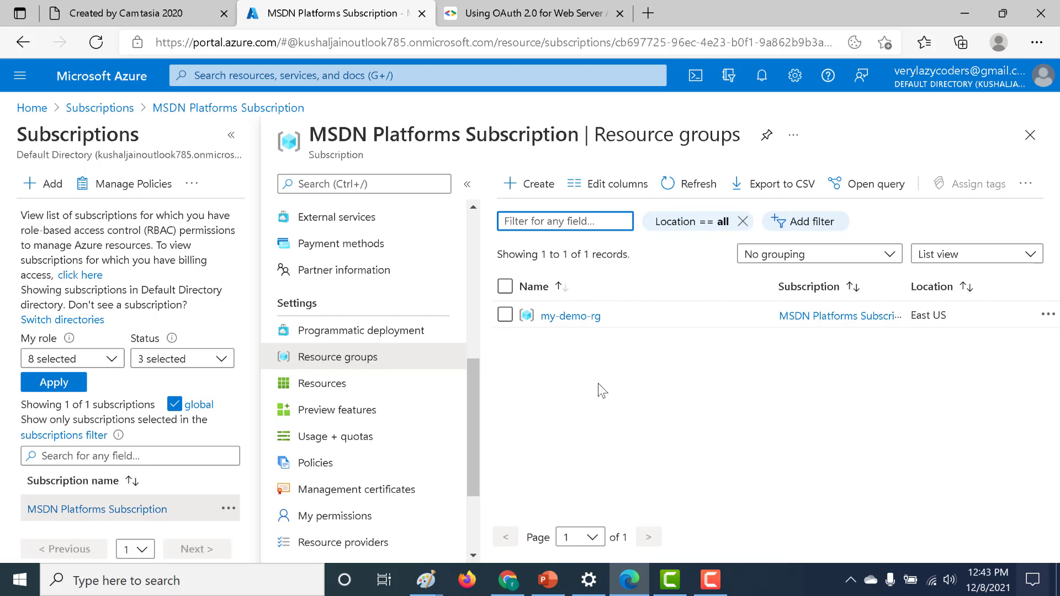
mouse_move(640, 440)
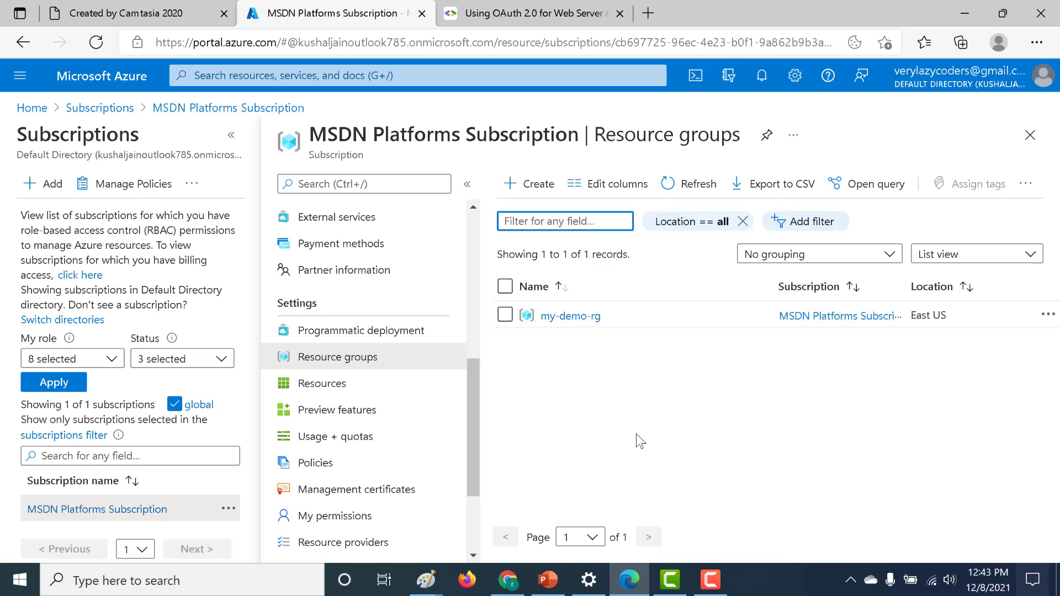